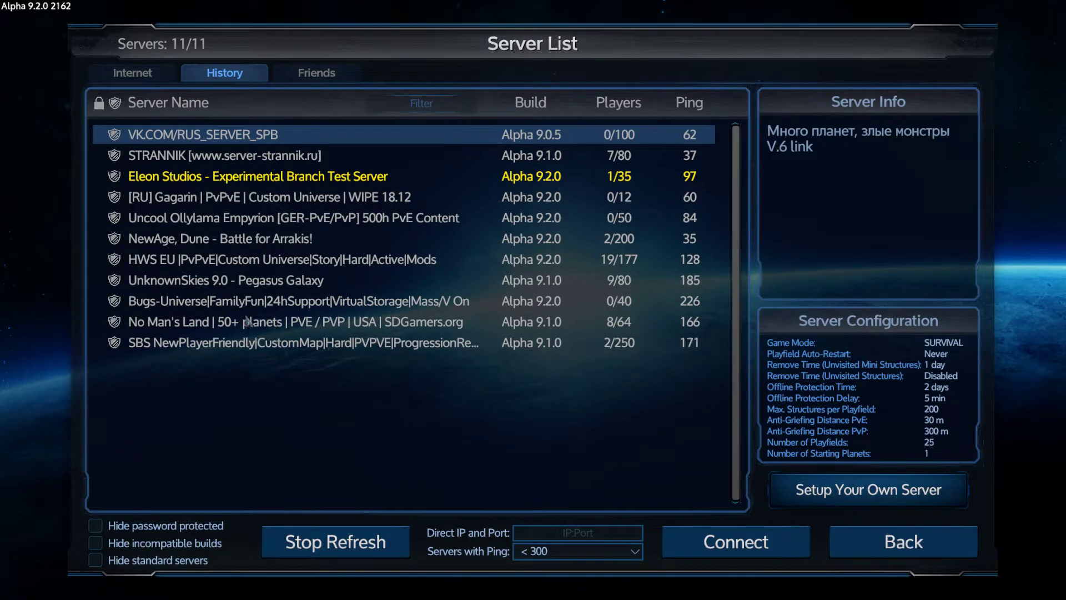
{"action": "mouse_move", "coordinate": [238, 267]}
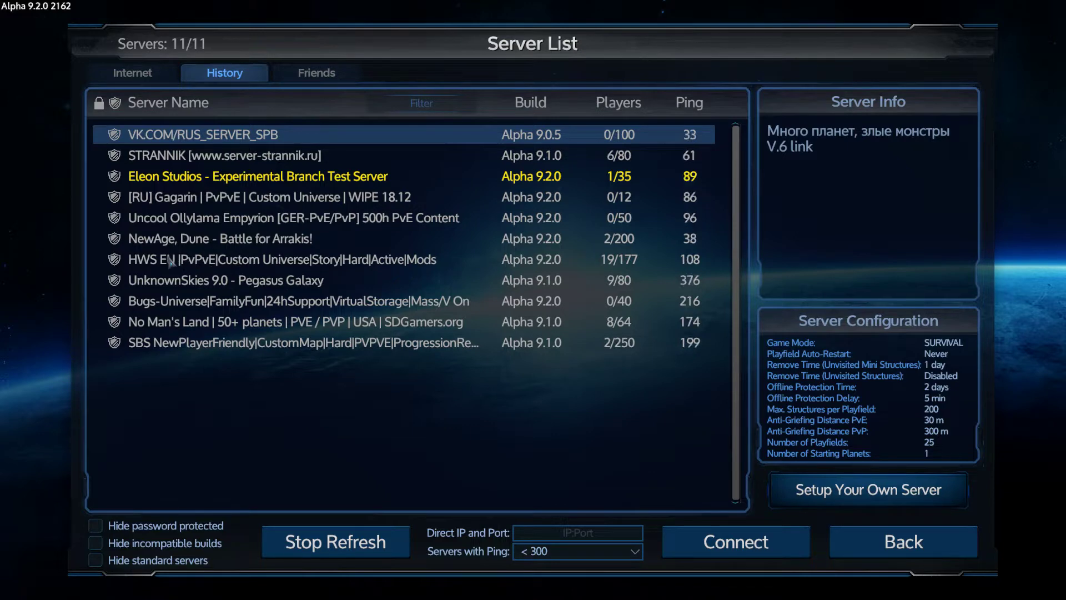
Step: Connect to a server from the Server List's History tab
{"action": "left_click", "coordinate": [735, 542]}
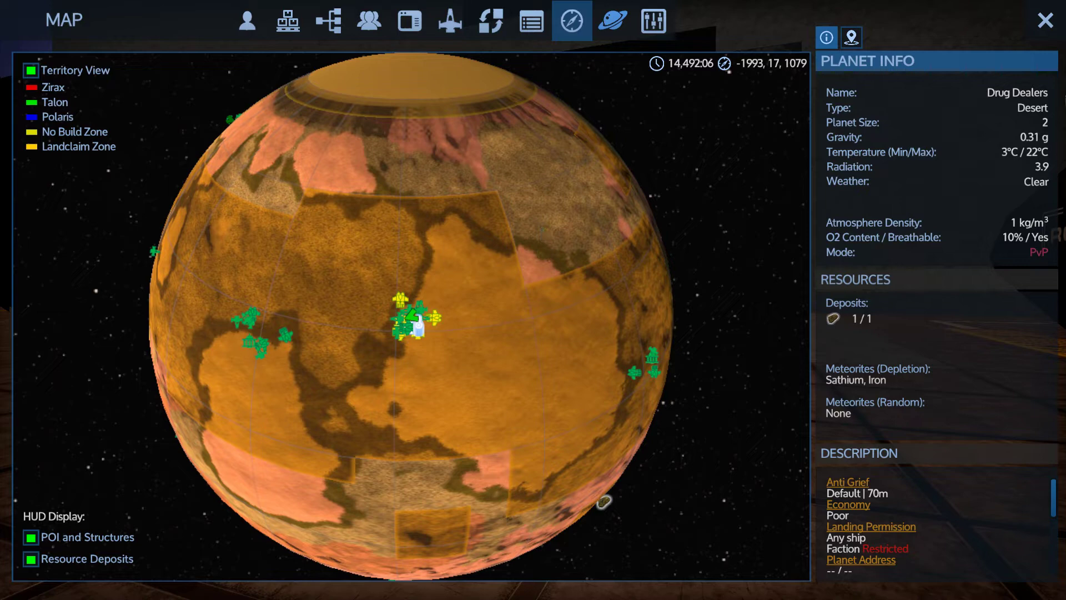
Step: Switch from the planet map to Logistics, which raises an 'internal error occured' dialog
{"action": "left_click", "coordinate": [611, 20]}
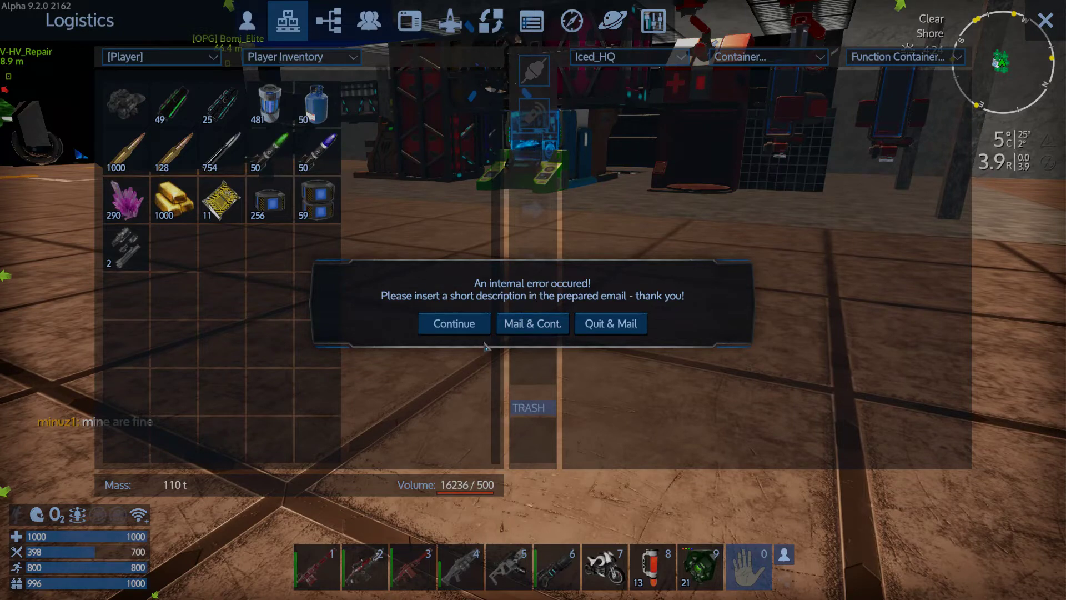
Step: Dismiss the error and view the Billon Furnace's ingots, then close Logistics and dismiss the error again
{"action": "left_click", "coordinate": [453, 323]}
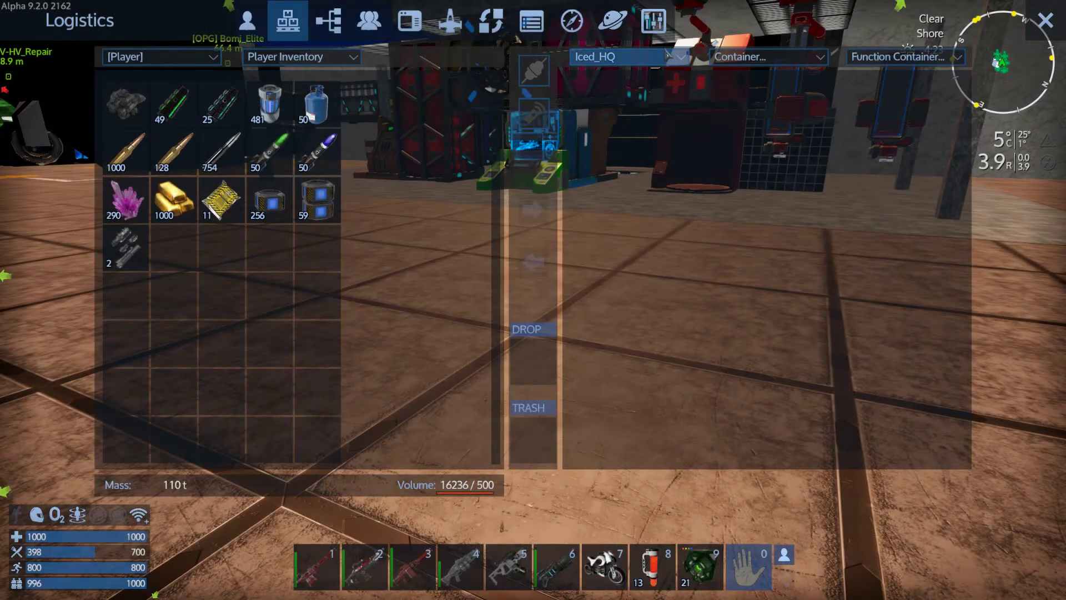
{"action": "left_click", "coordinate": [769, 57]}
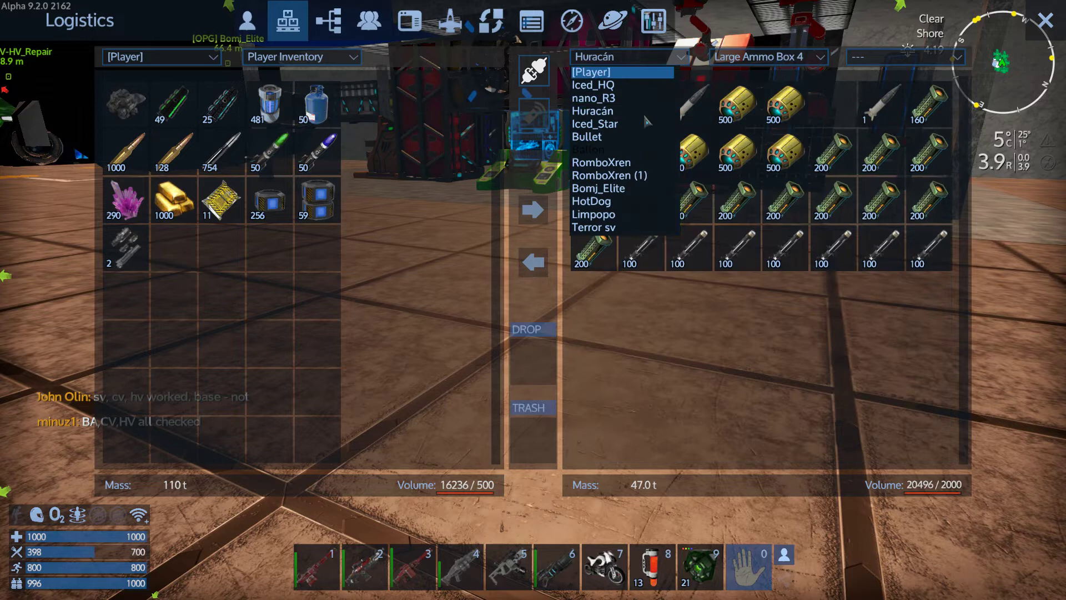
{"action": "left_click", "coordinate": [592, 200]}
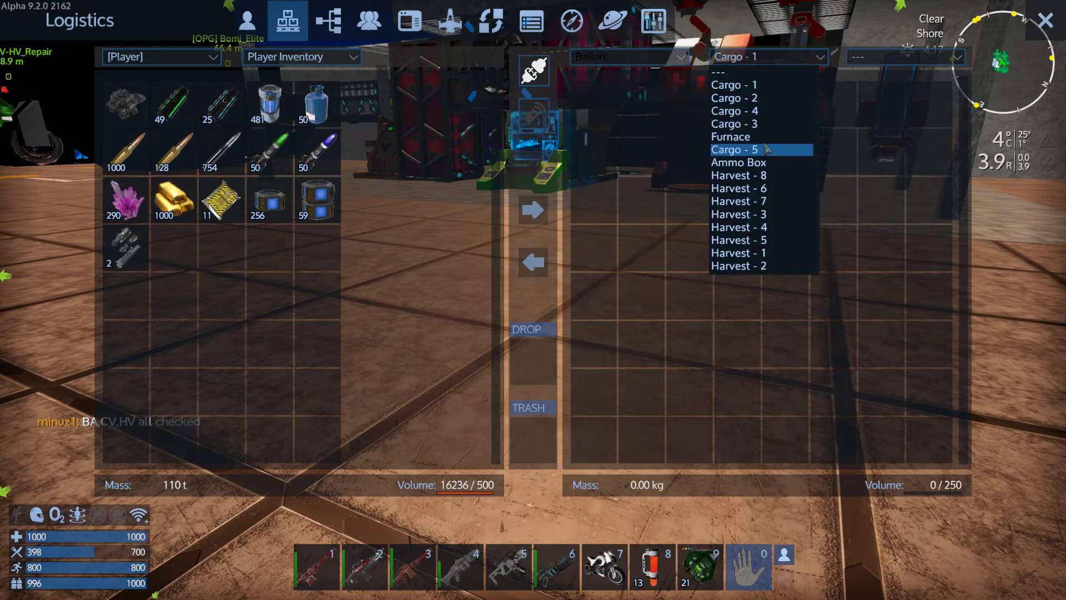
{"action": "left_click", "coordinate": [730, 137]}
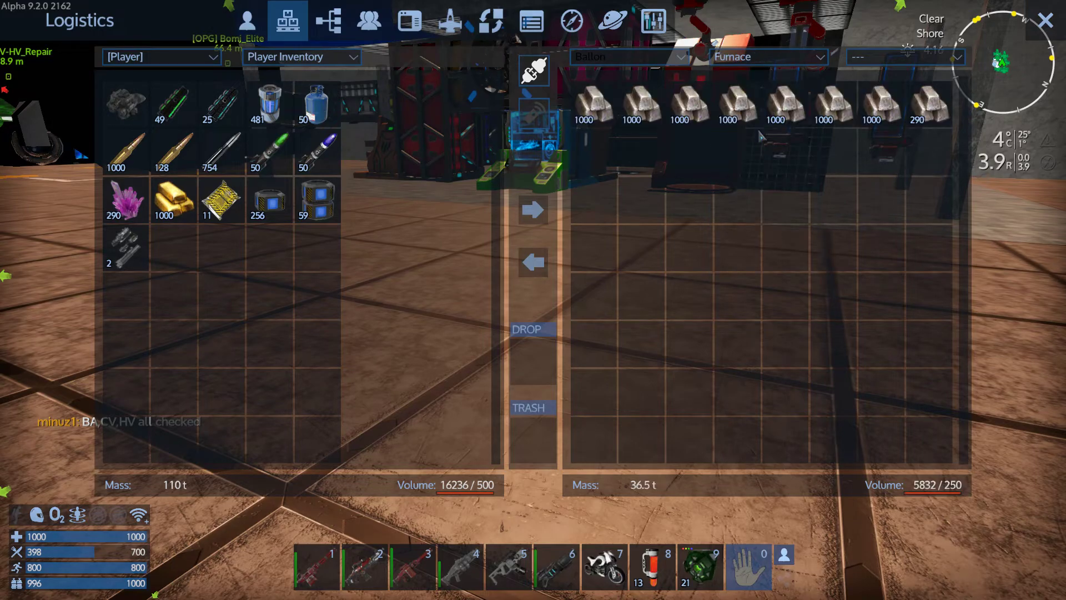
{"action": "key", "text": "Escape"}
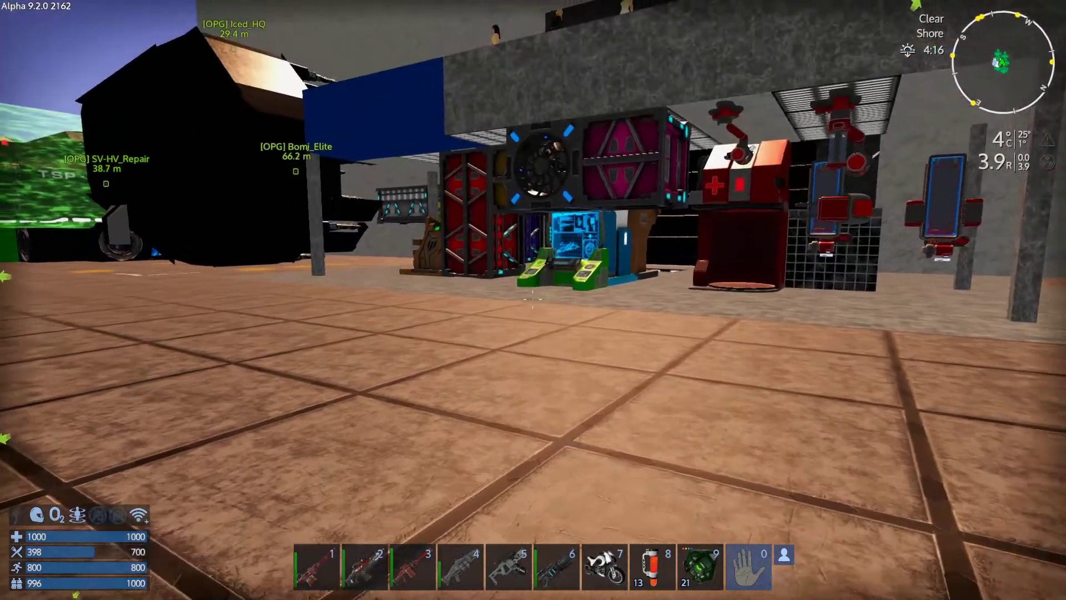
{"action": "mouse_move", "coordinate": [533, 293]}
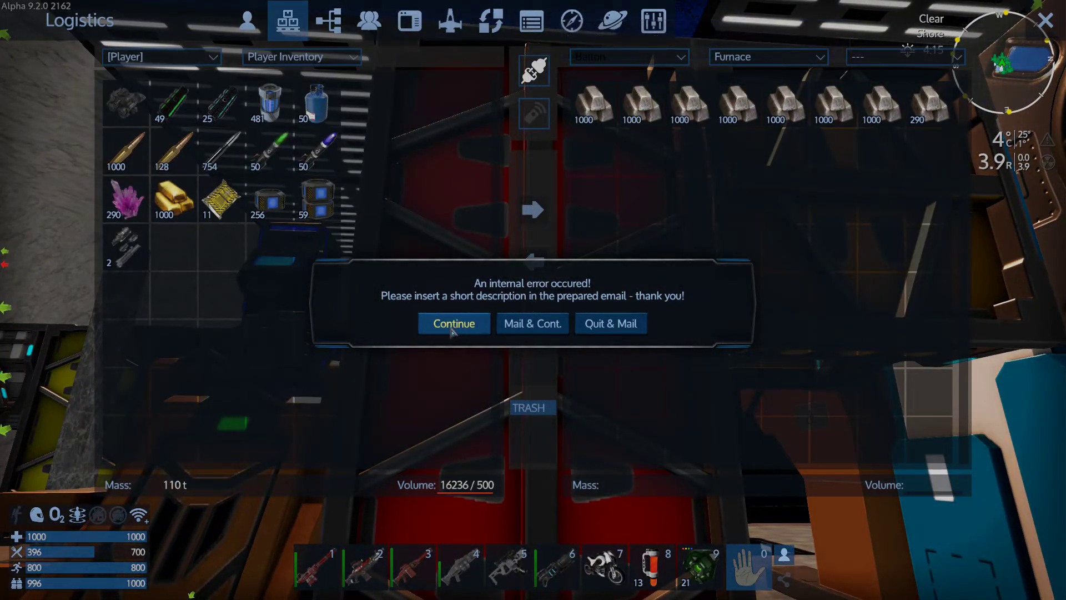
{"action": "left_click", "coordinate": [453, 323]}
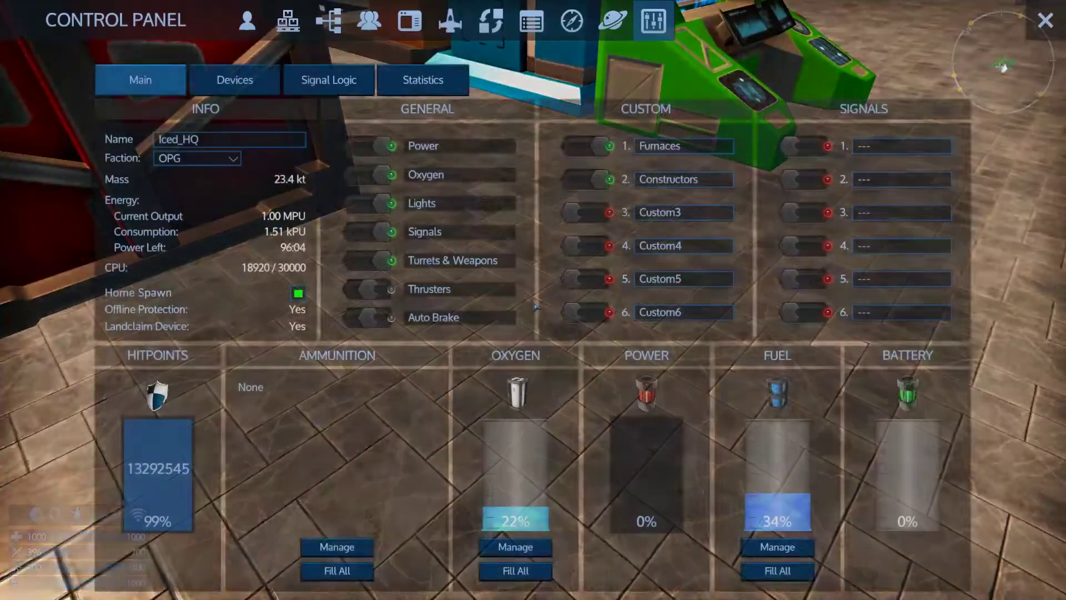
Step: In the Devices tab, expand 01_Furnaces to show ten furnaces, then scroll down and open a device
{"action": "left_click", "coordinate": [234, 80]}
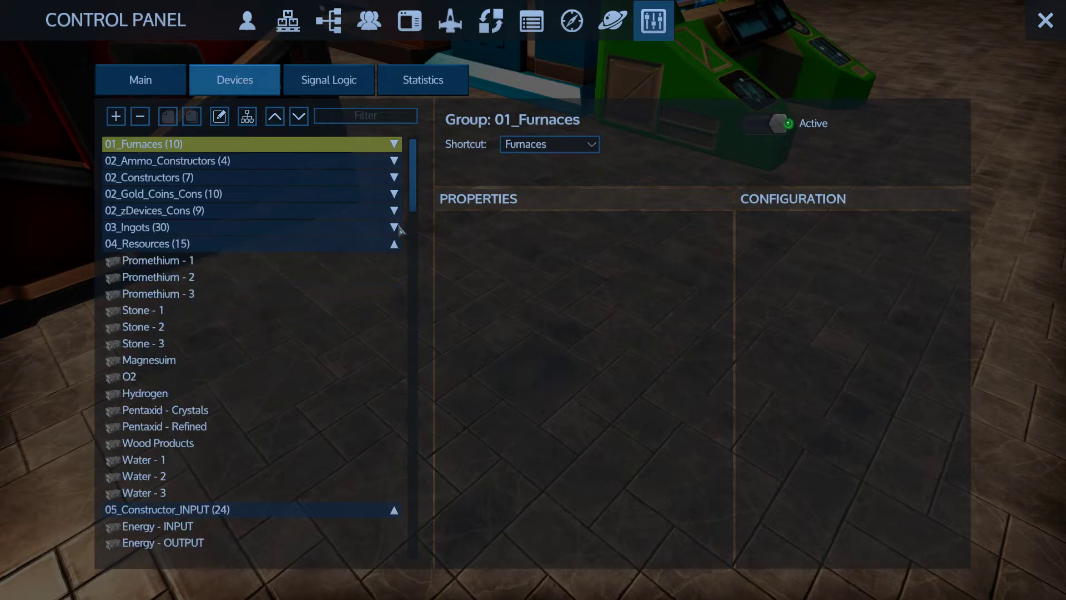
{"action": "left_click", "coordinate": [394, 145]}
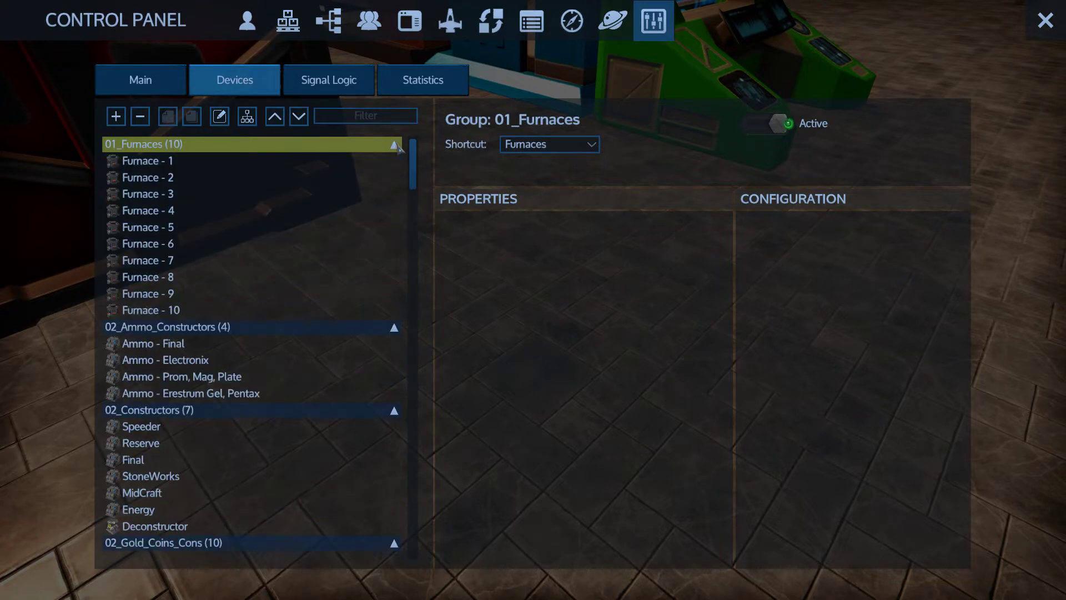
{"action": "scroll", "scroll_direction": "down", "scroll_amount": 3}
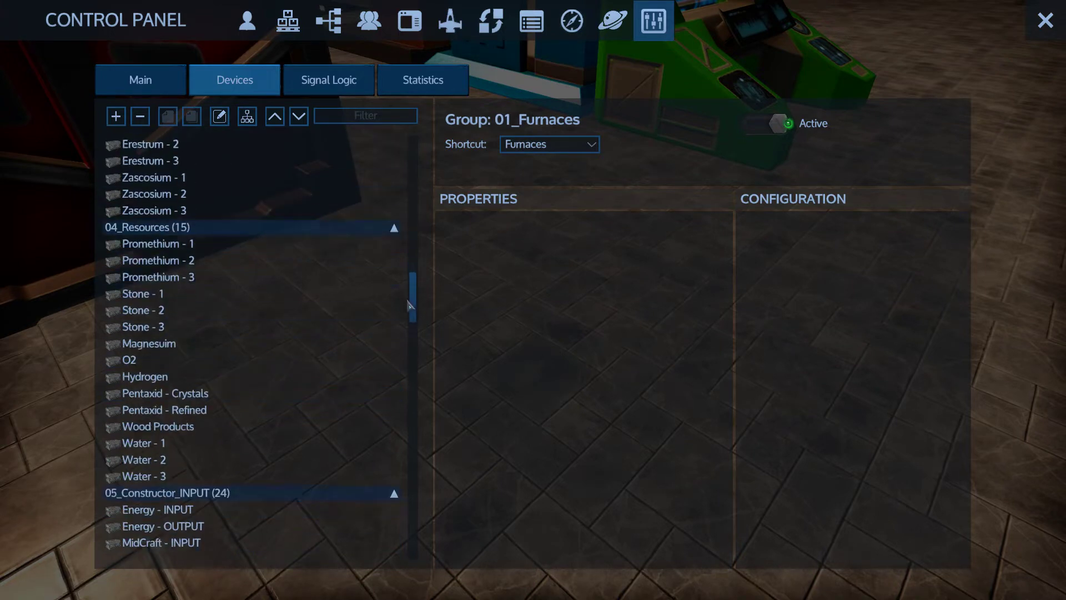
{"action": "left_click", "coordinate": [149, 343]}
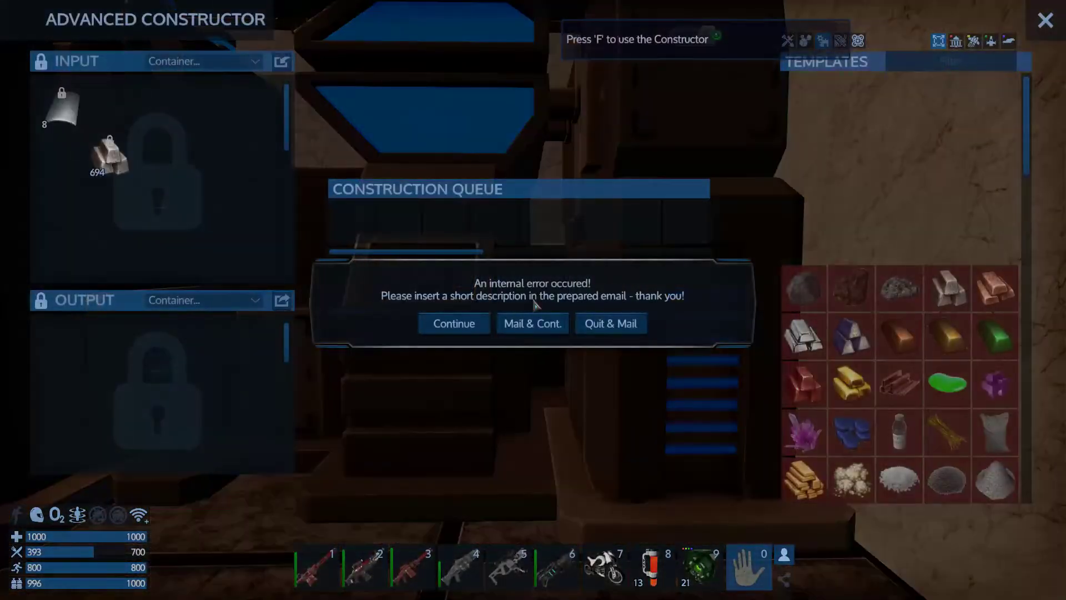
Step: Dismiss two internal errors in the Advanced Constructor and open its INPUT container dropdown
{"action": "left_click", "coordinate": [453, 323]}
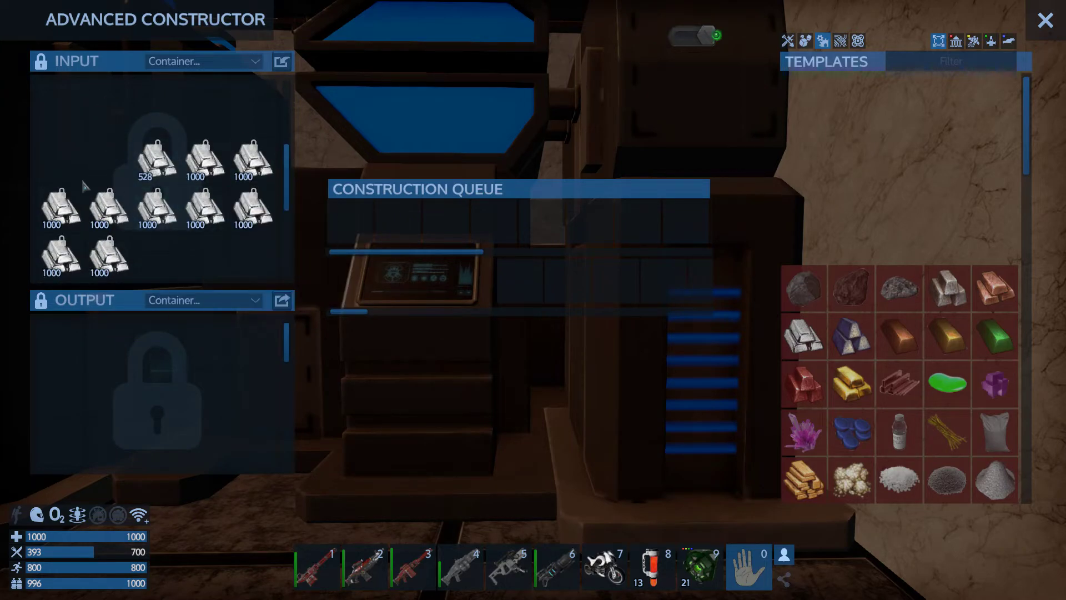
{"action": "left_click", "coordinate": [1046, 20]}
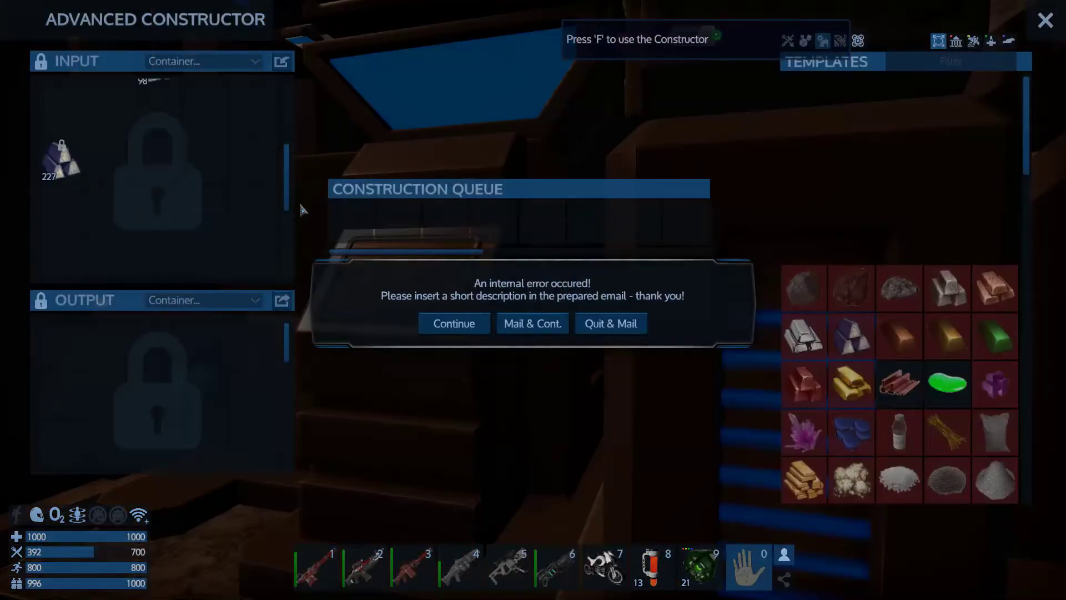
{"action": "left_click", "coordinate": [453, 323]}
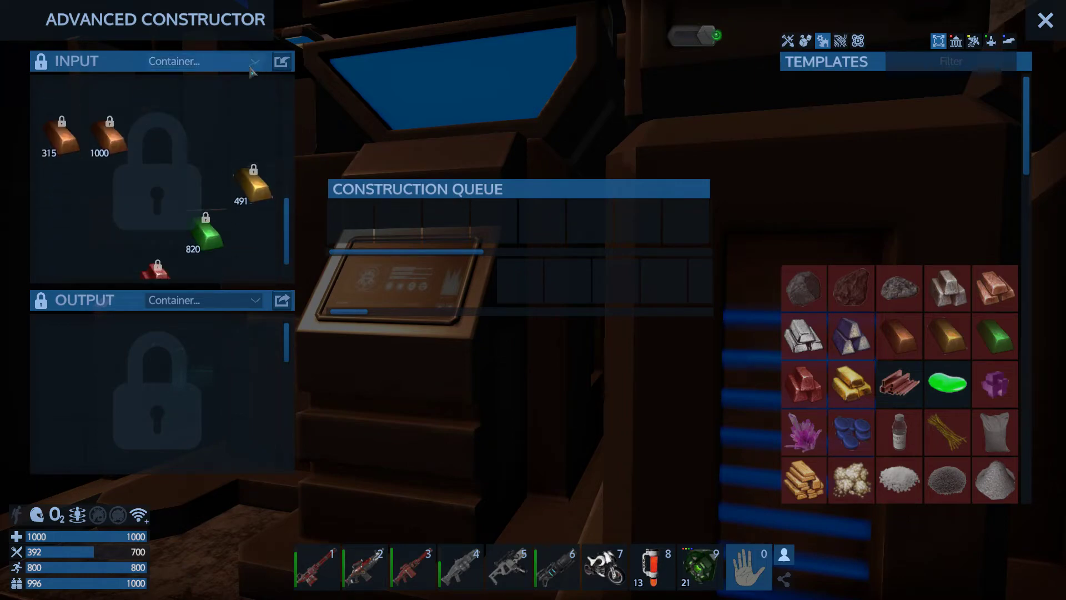
{"action": "left_click", "coordinate": [1046, 21]}
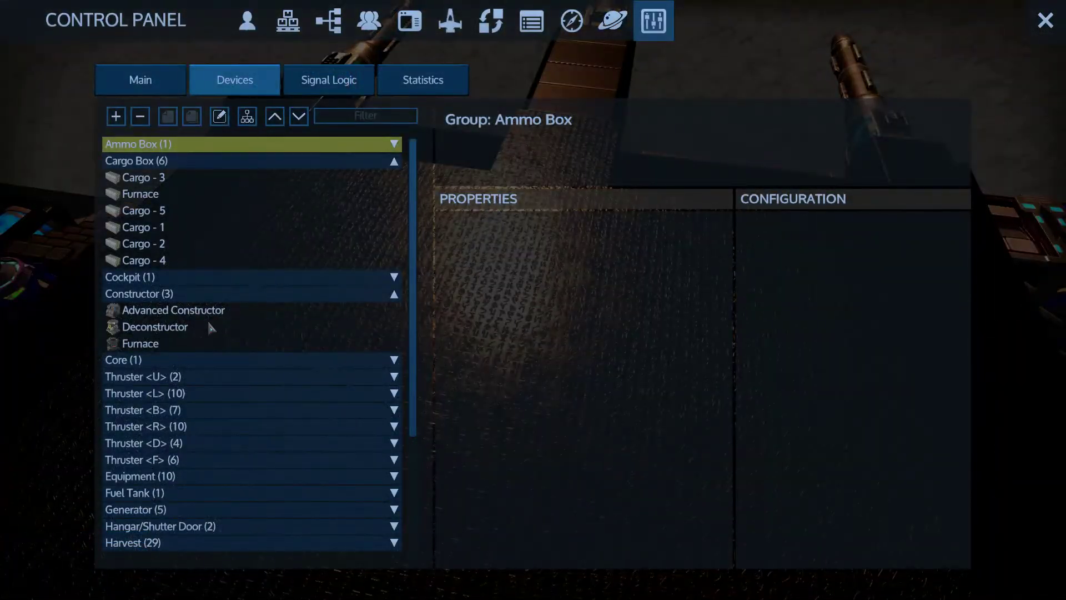
Step: Open the Furnace under Constructor and show its unsorted, see-through OUTPUT container list
{"action": "double_click", "coordinate": [140, 344]}
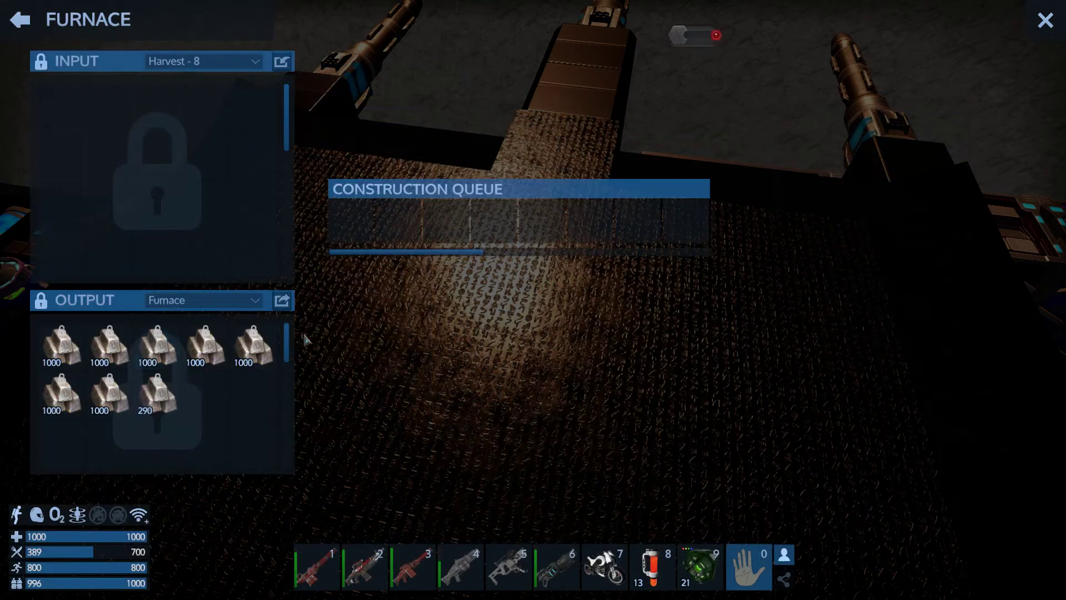
{"action": "left_click", "coordinate": [203, 299]}
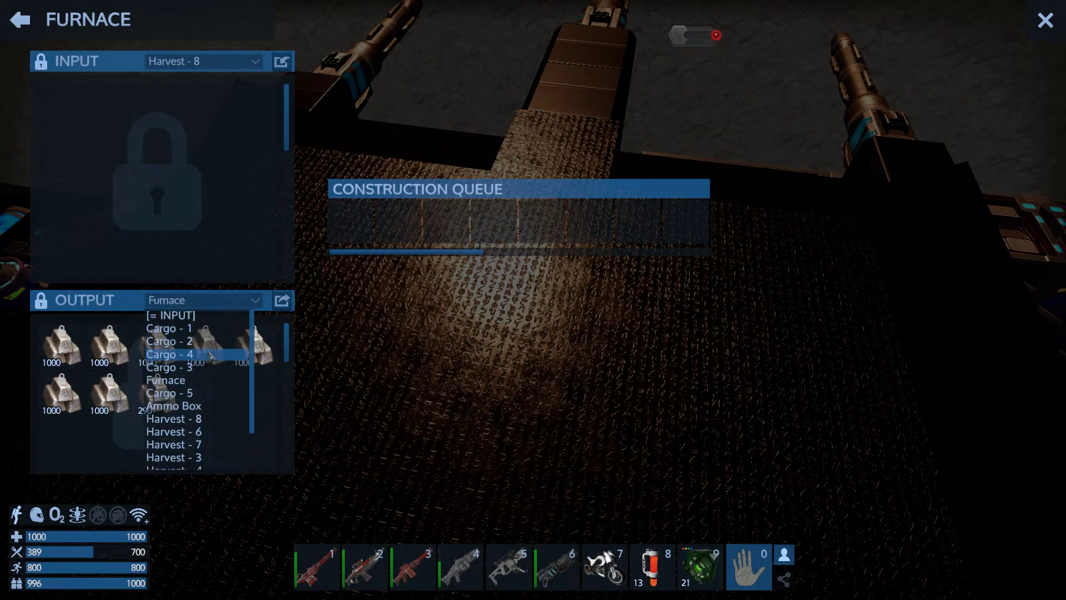
{"action": "mouse_move", "coordinate": [169, 341]}
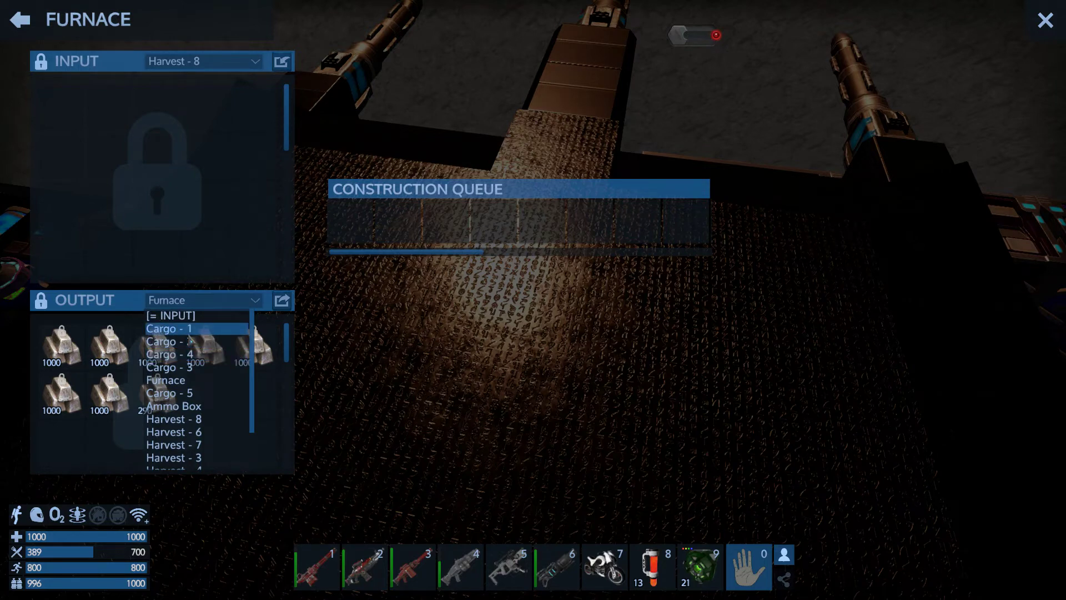
{"action": "mouse_move", "coordinate": [169, 367]}
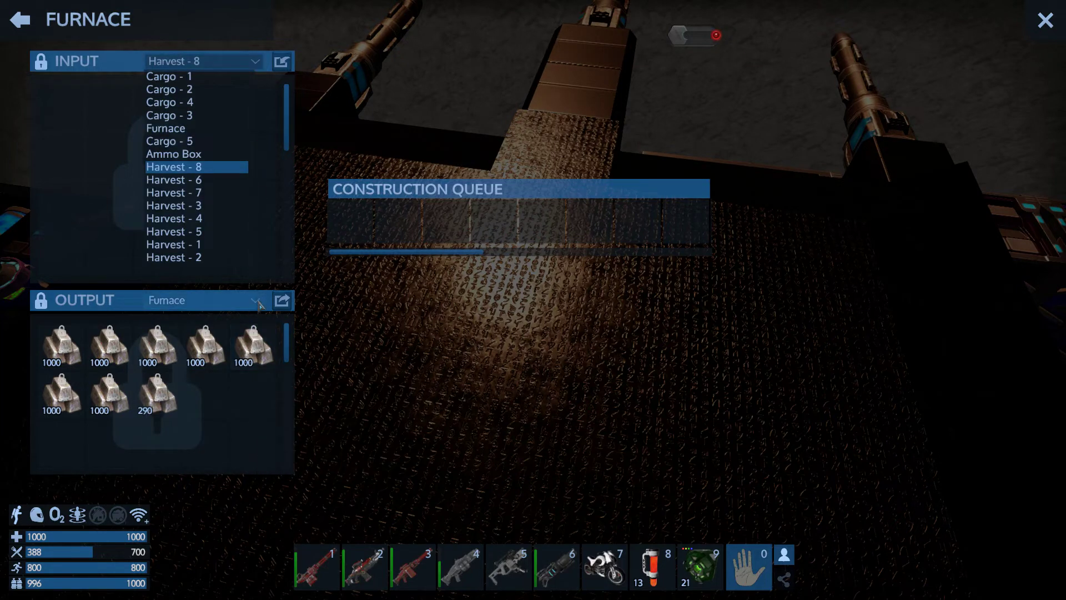
Step: Reopen the Furnace OUTPUT dropdown and scroll down to Harvest - 2
{"action": "left_click", "coordinate": [203, 300]}
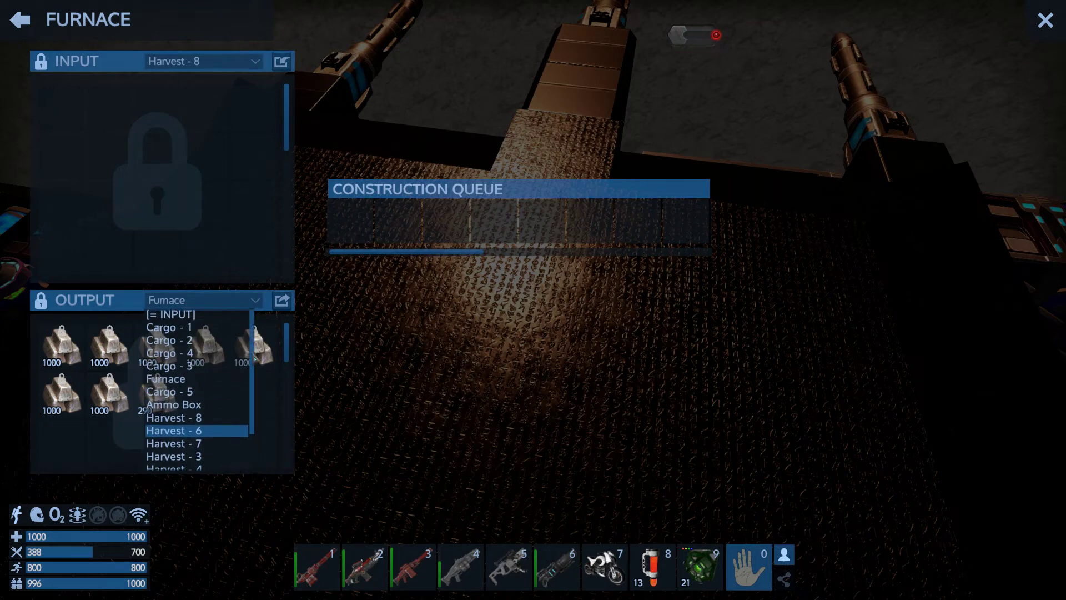
{"action": "scroll", "scroll_direction": "down", "scroll_amount": 3}
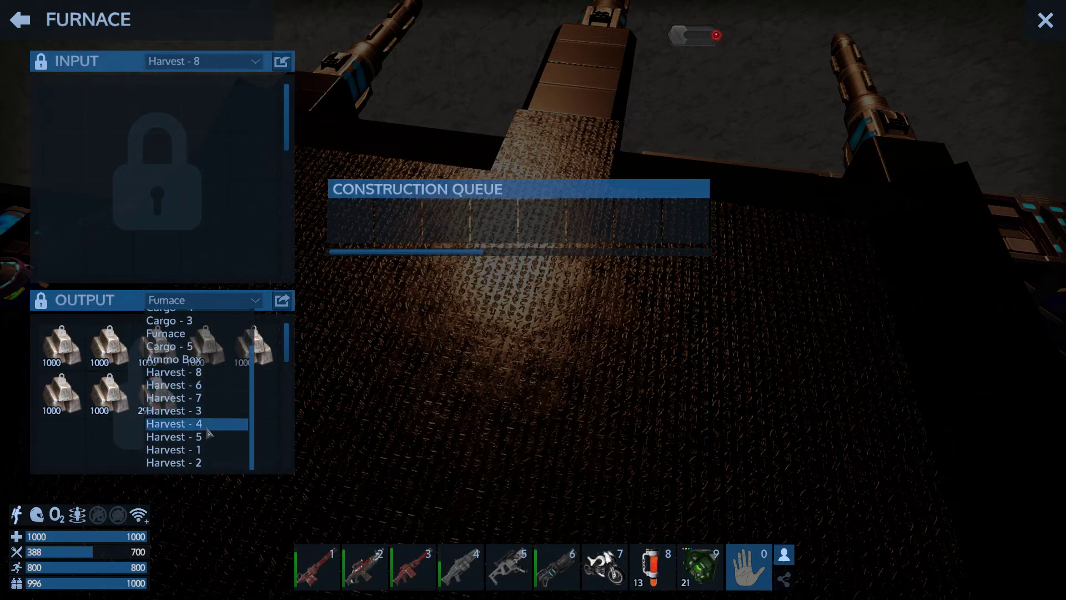
{"action": "mouse_move", "coordinate": [197, 397]}
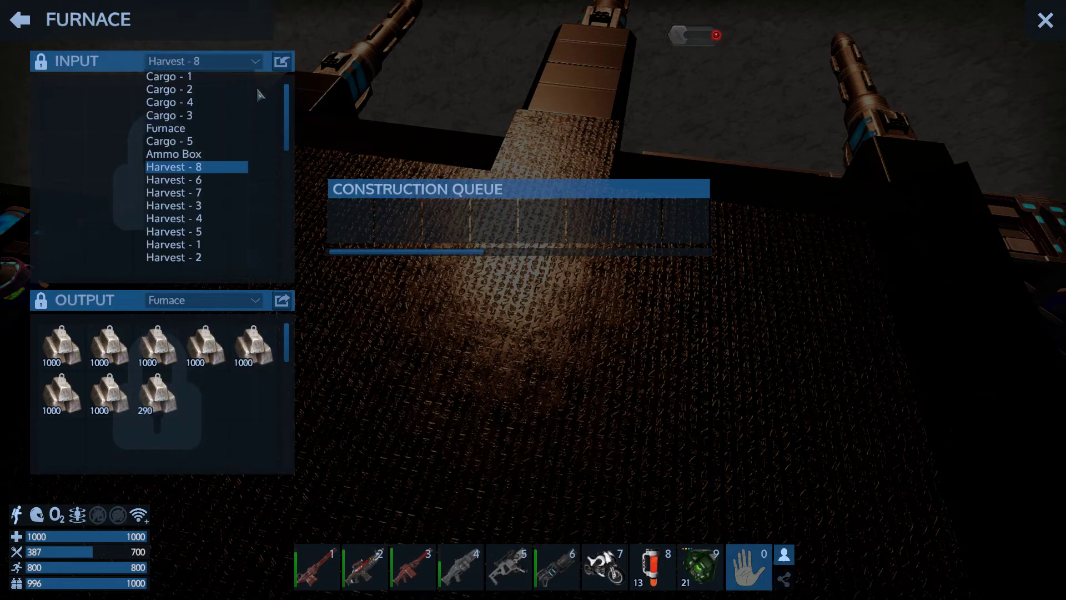
{"action": "mouse_move", "coordinate": [255, 346]}
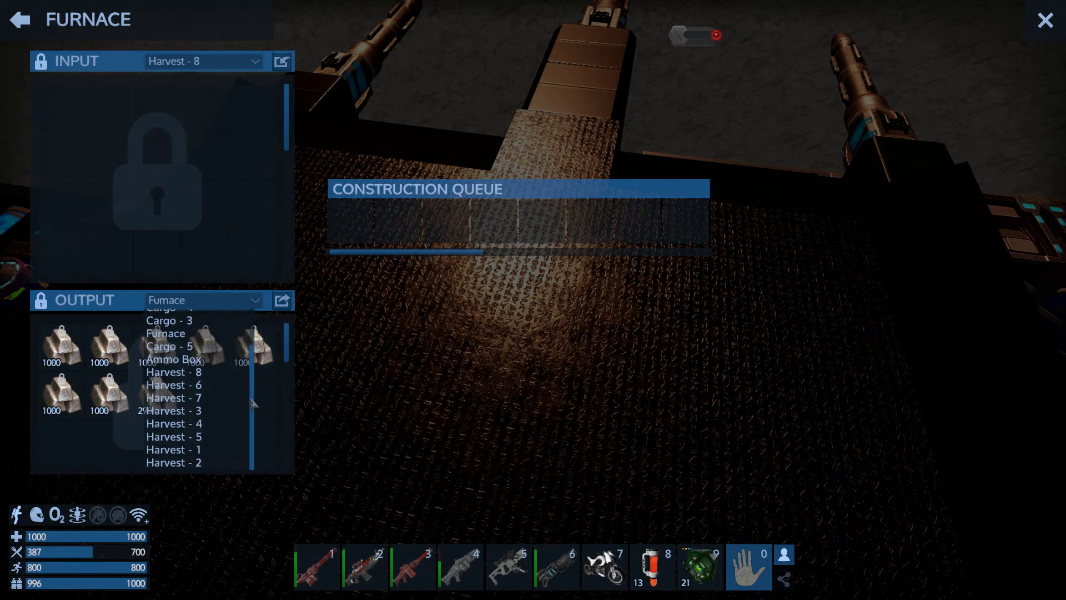
{"action": "mouse_move", "coordinate": [173, 384]}
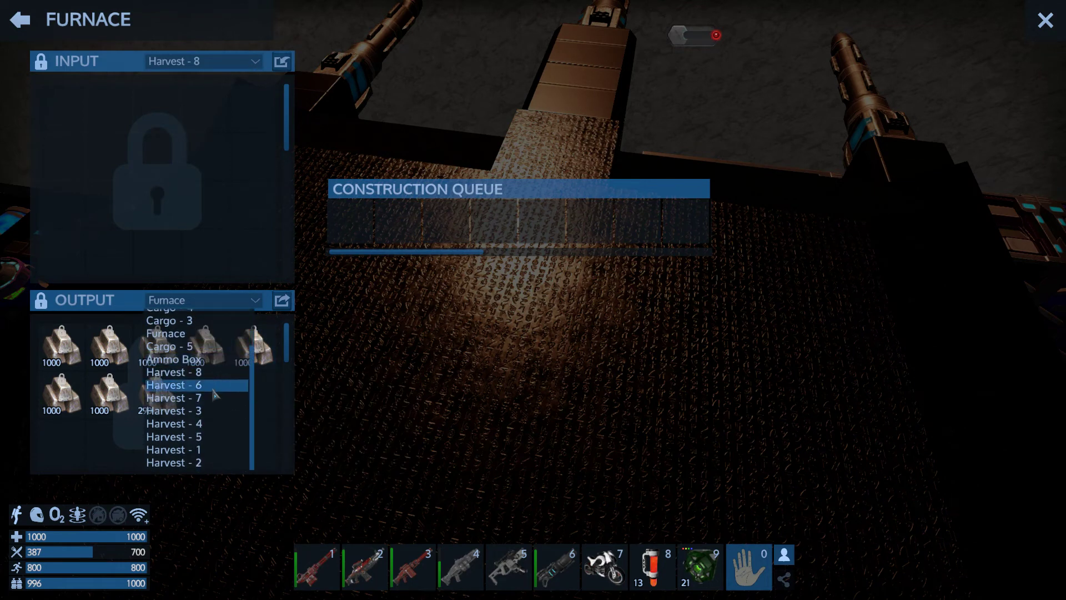